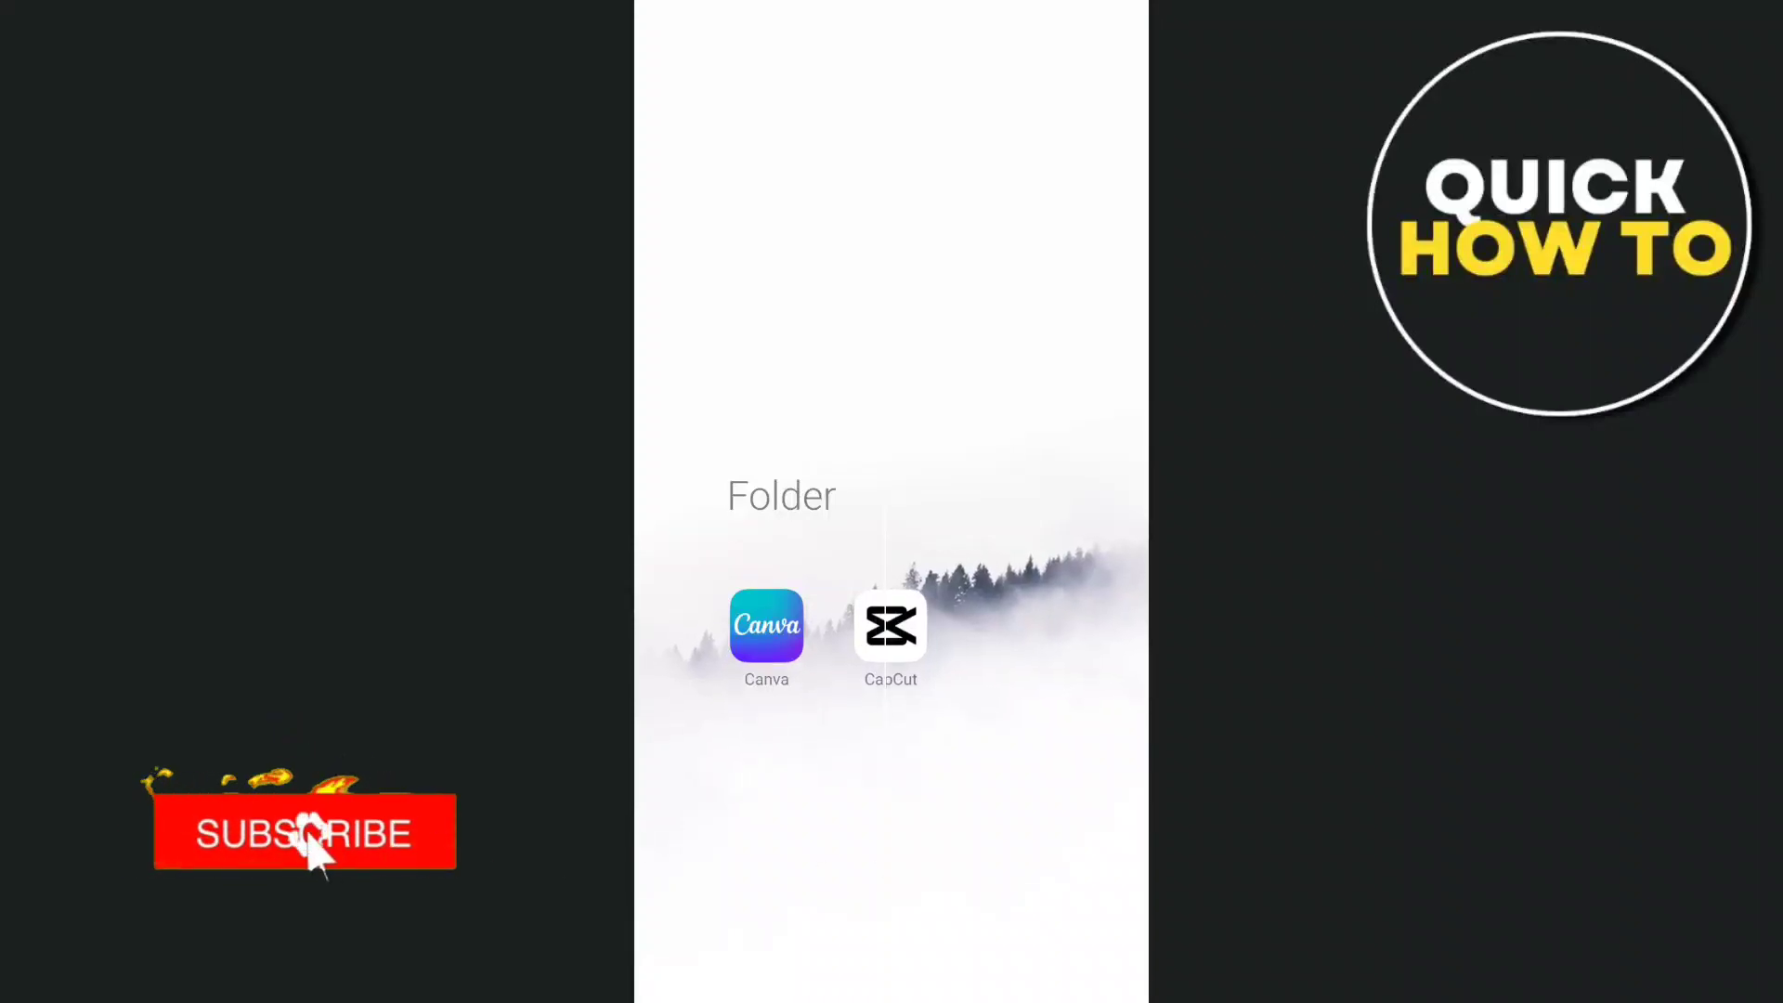
- Launch CapCut from the home-screen folder to reach its local project list
left_click(890, 626)
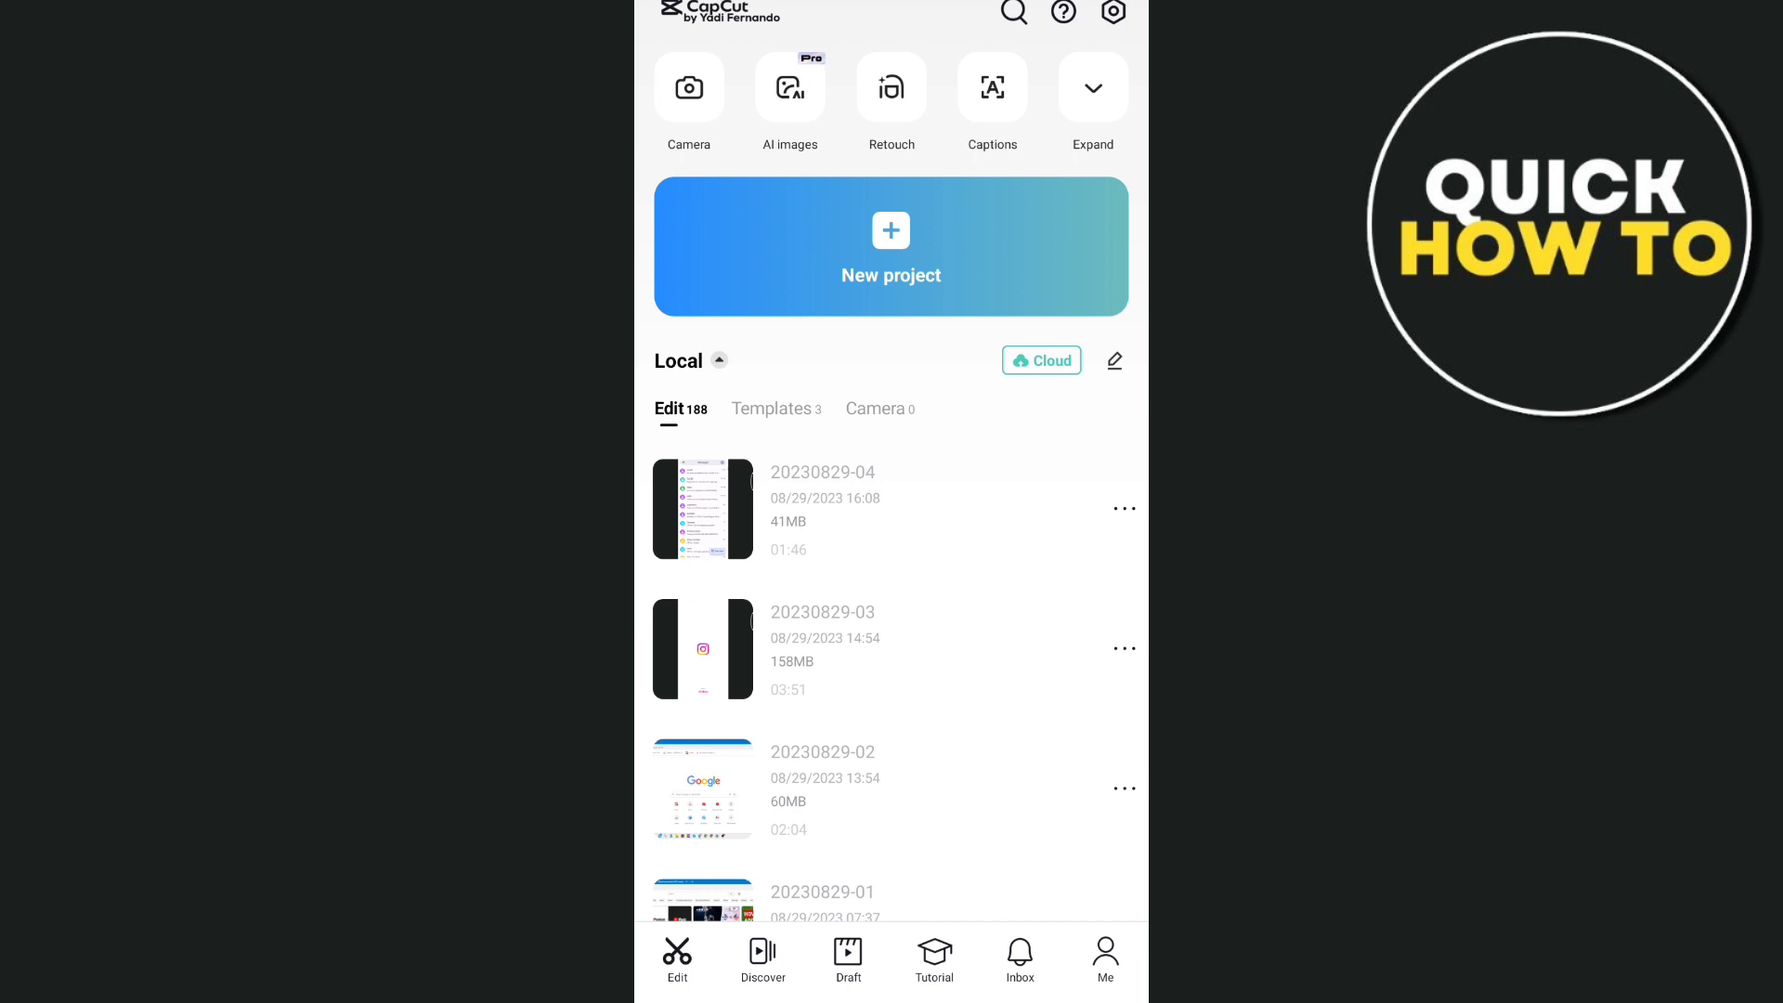
- Browse the Discover 'For you' template feed and preview the 4pics template
left_click(762, 958)
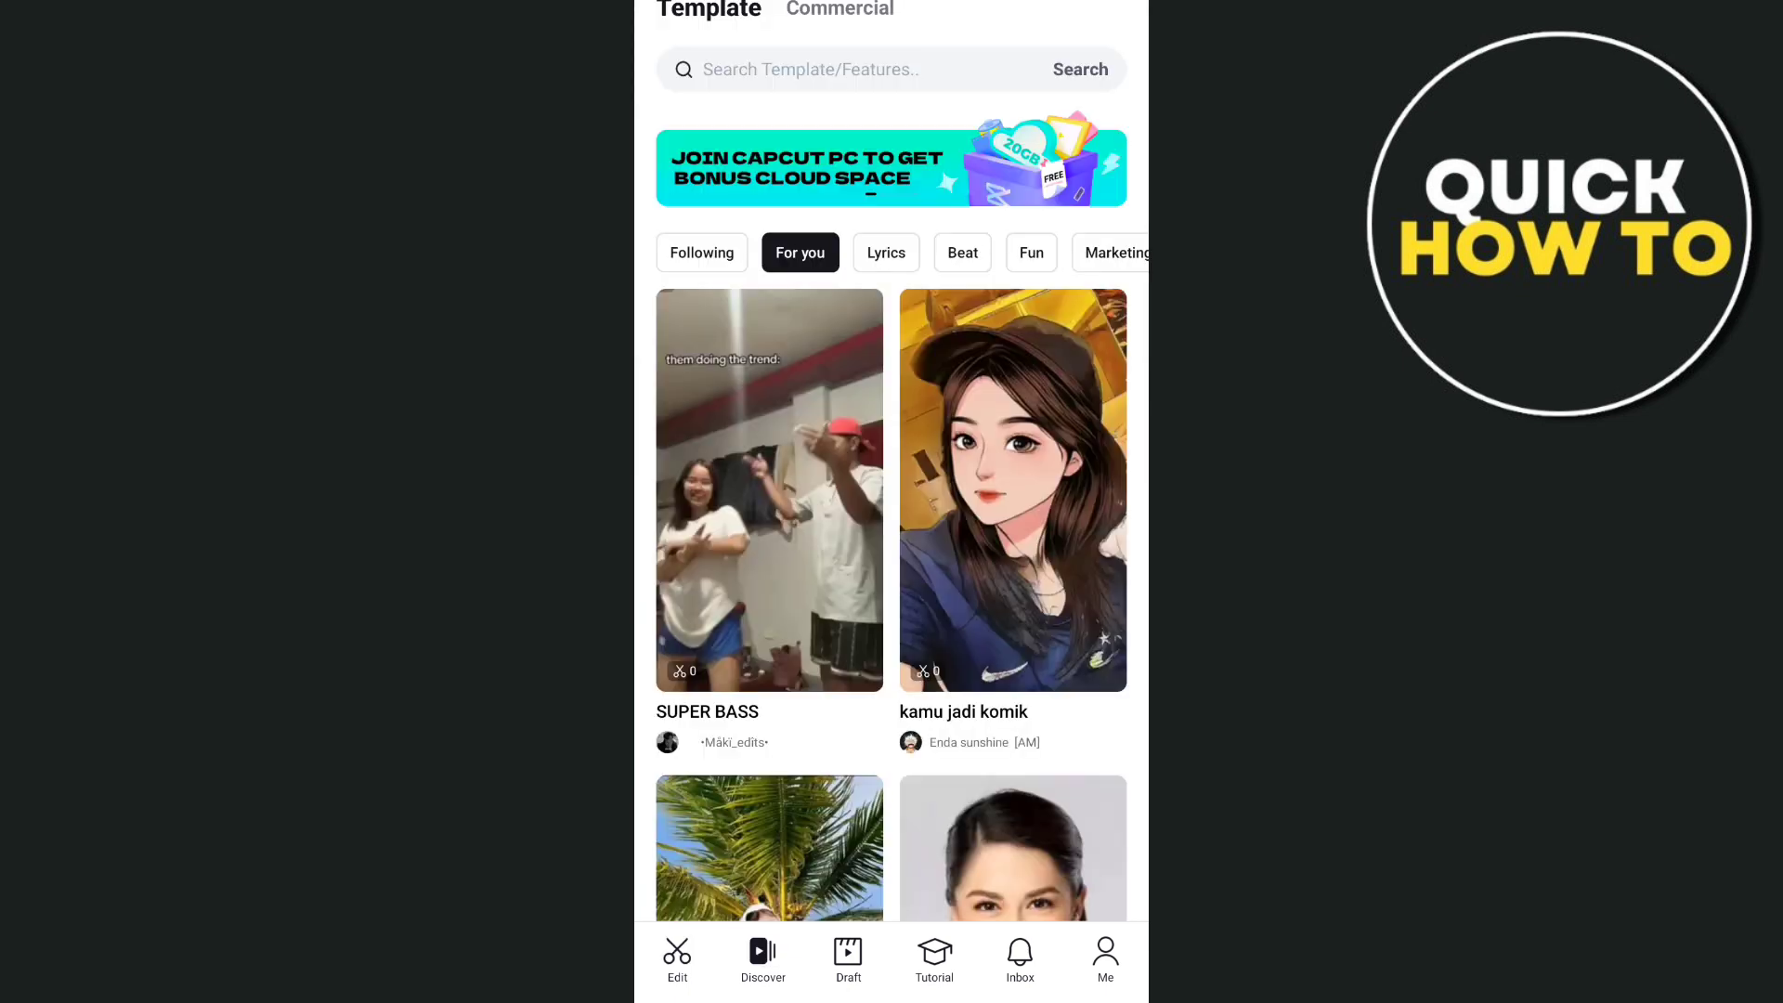
scroll("down", 3)
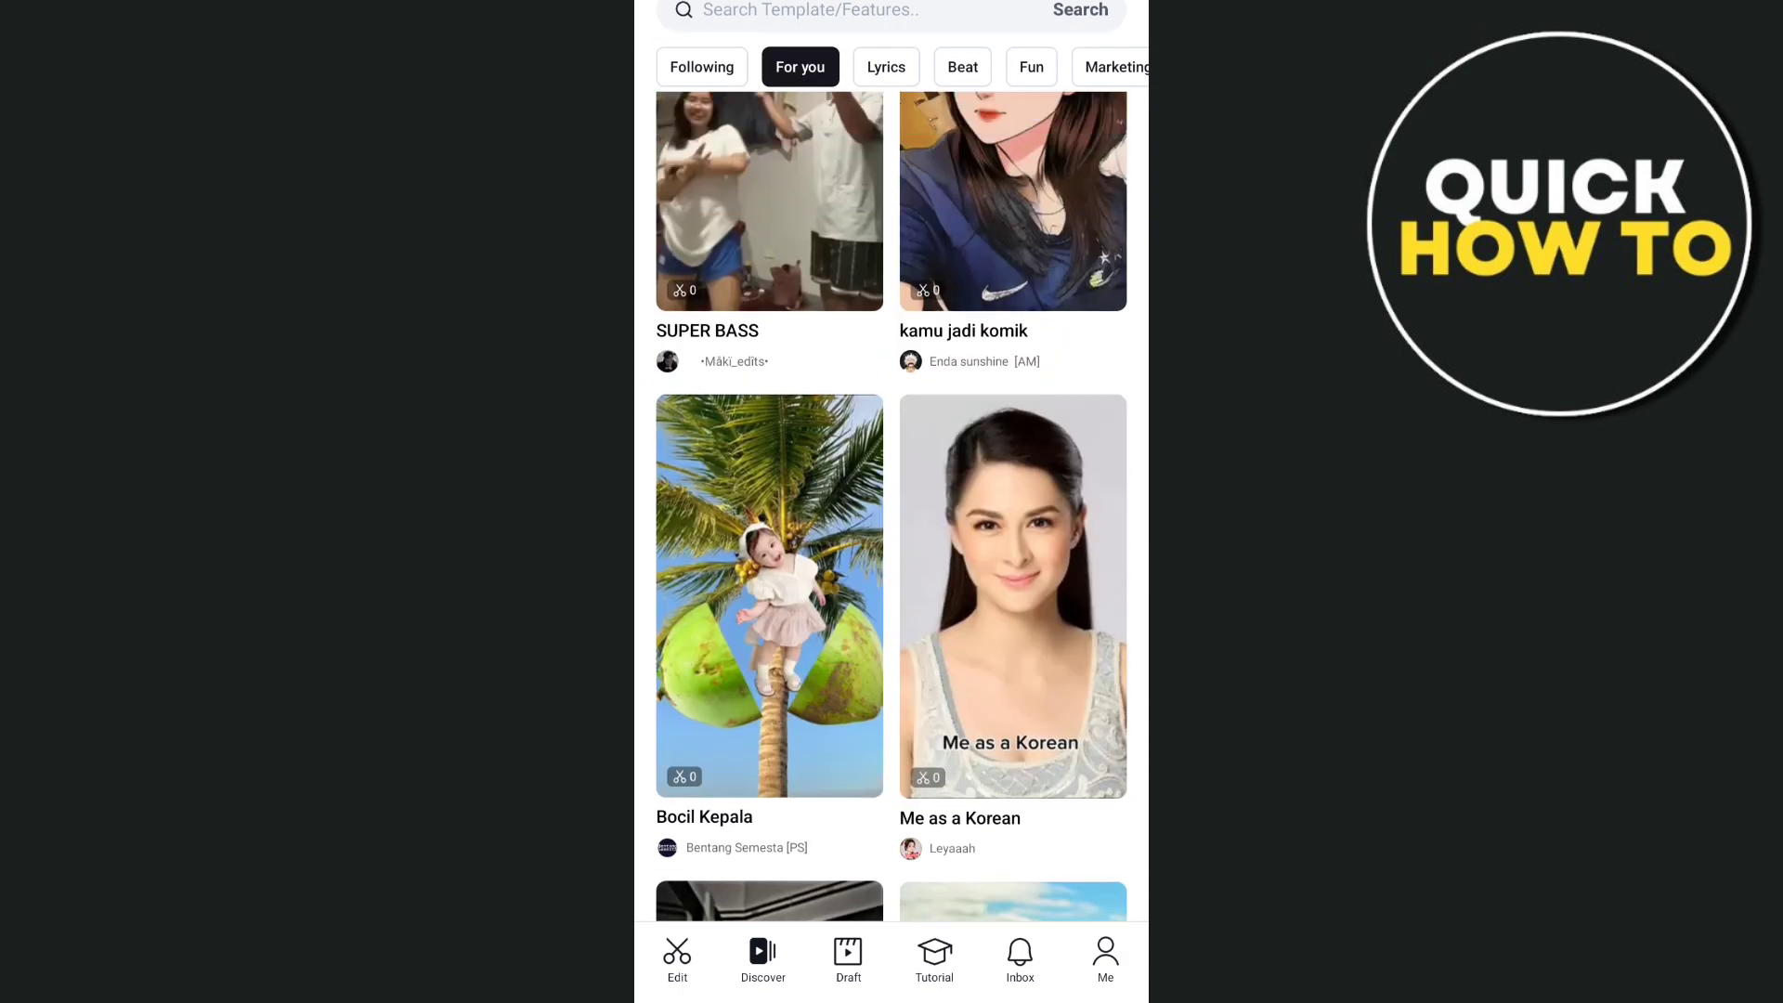
scroll("down", 3)
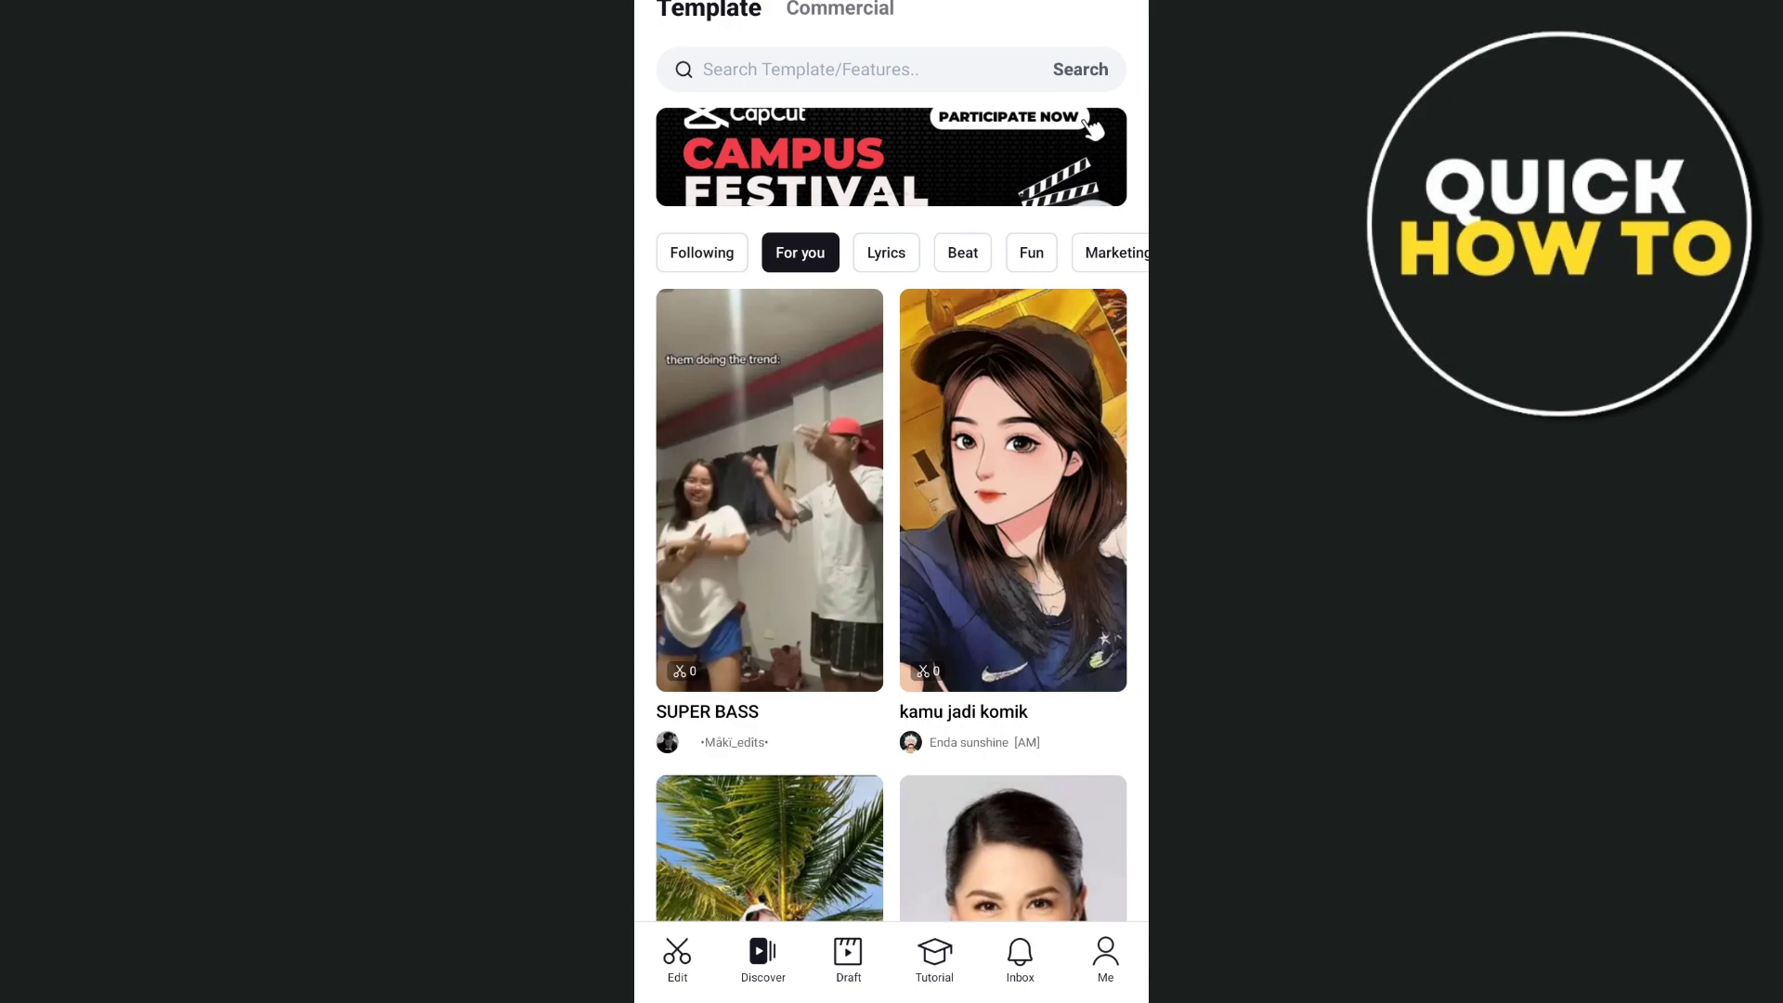
scroll("down", 3)
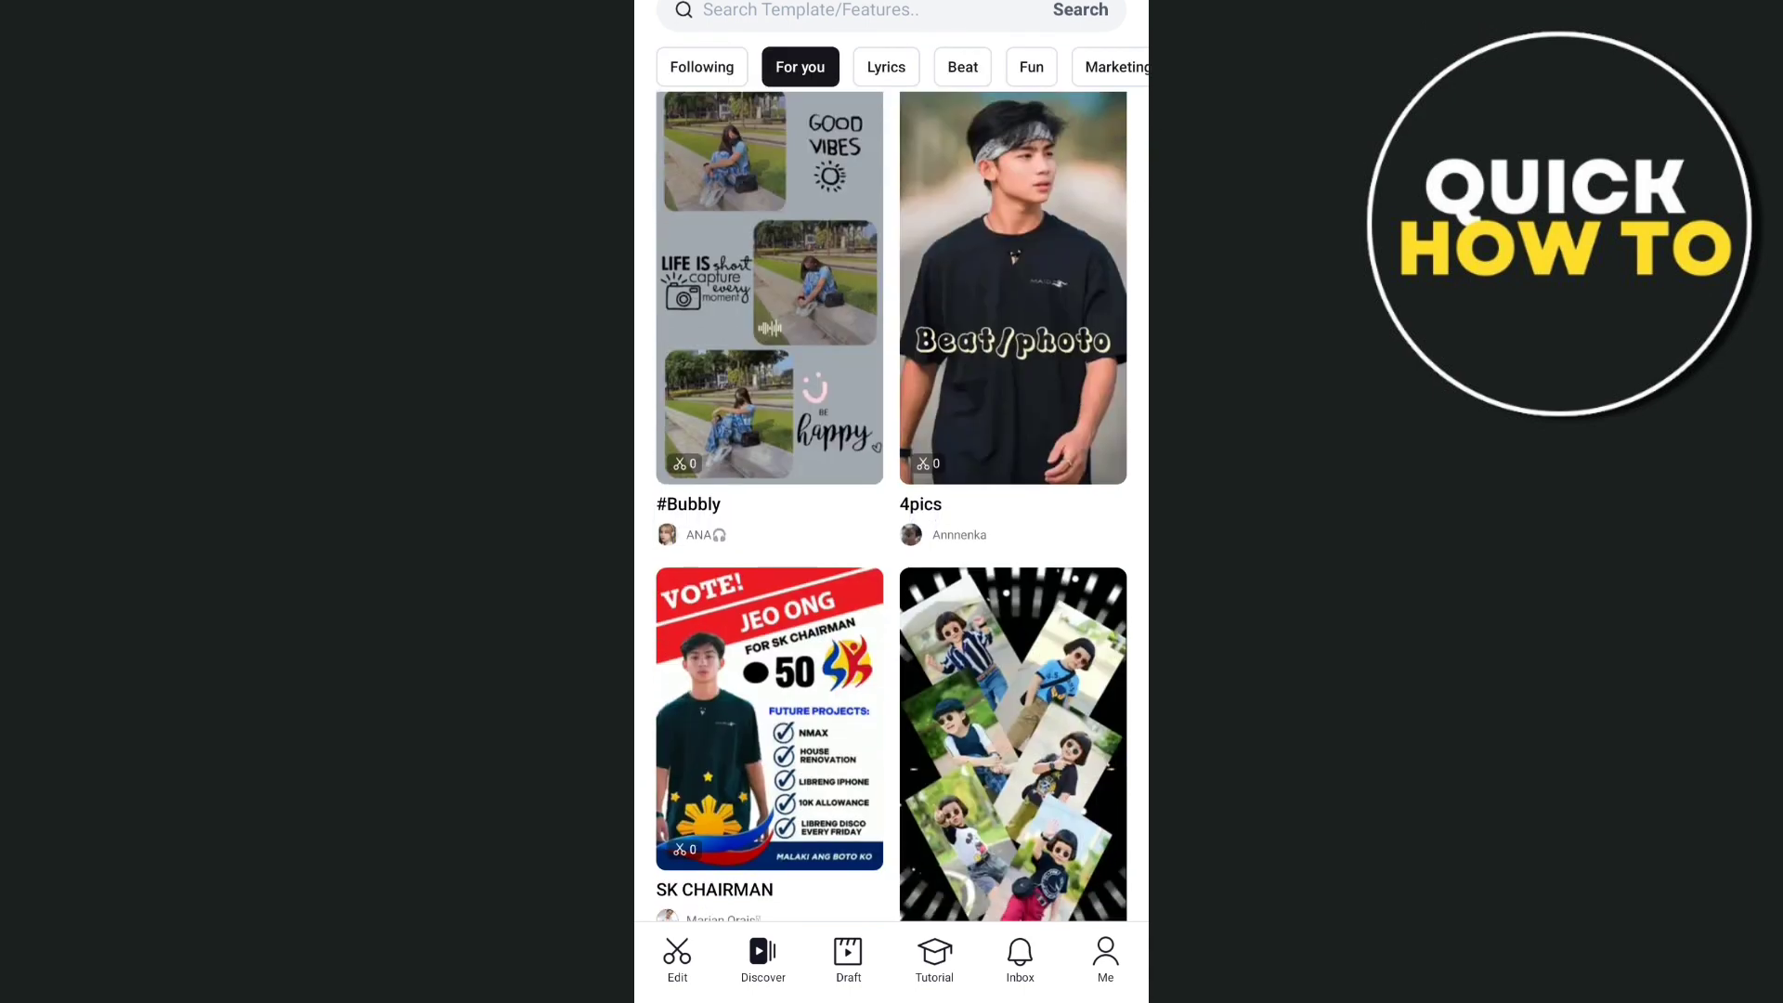
left_click(1012, 286)
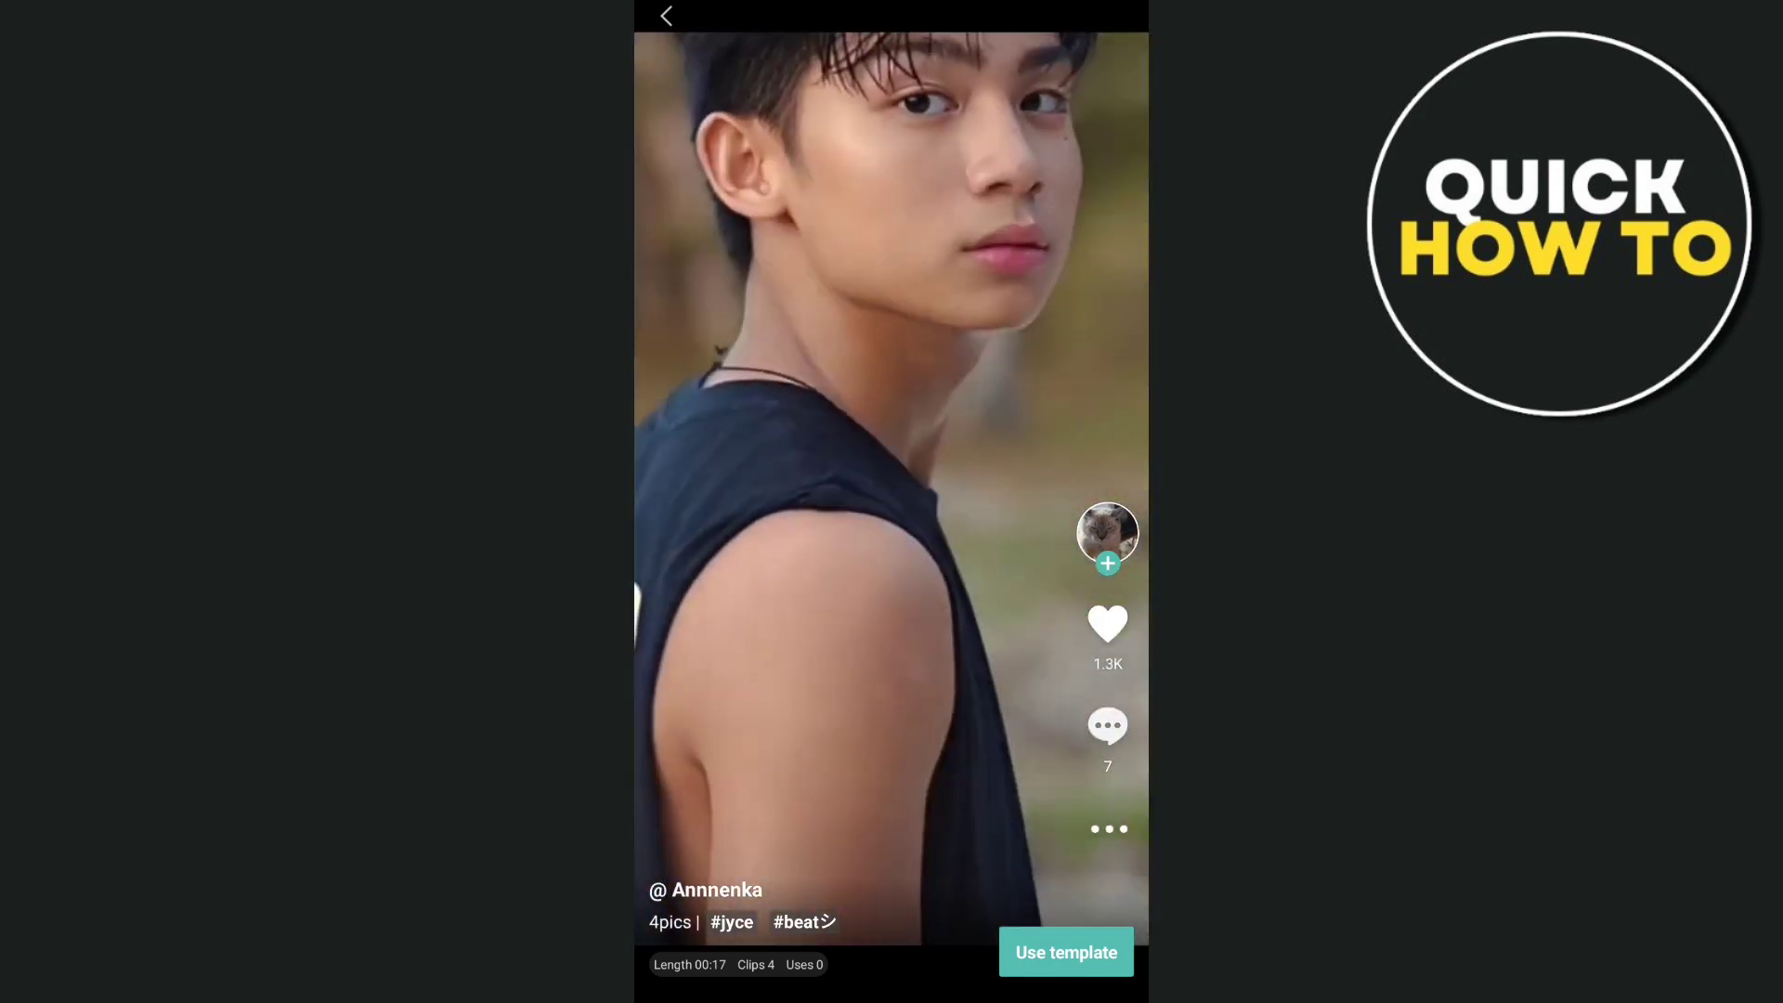
left_click(1064, 952)
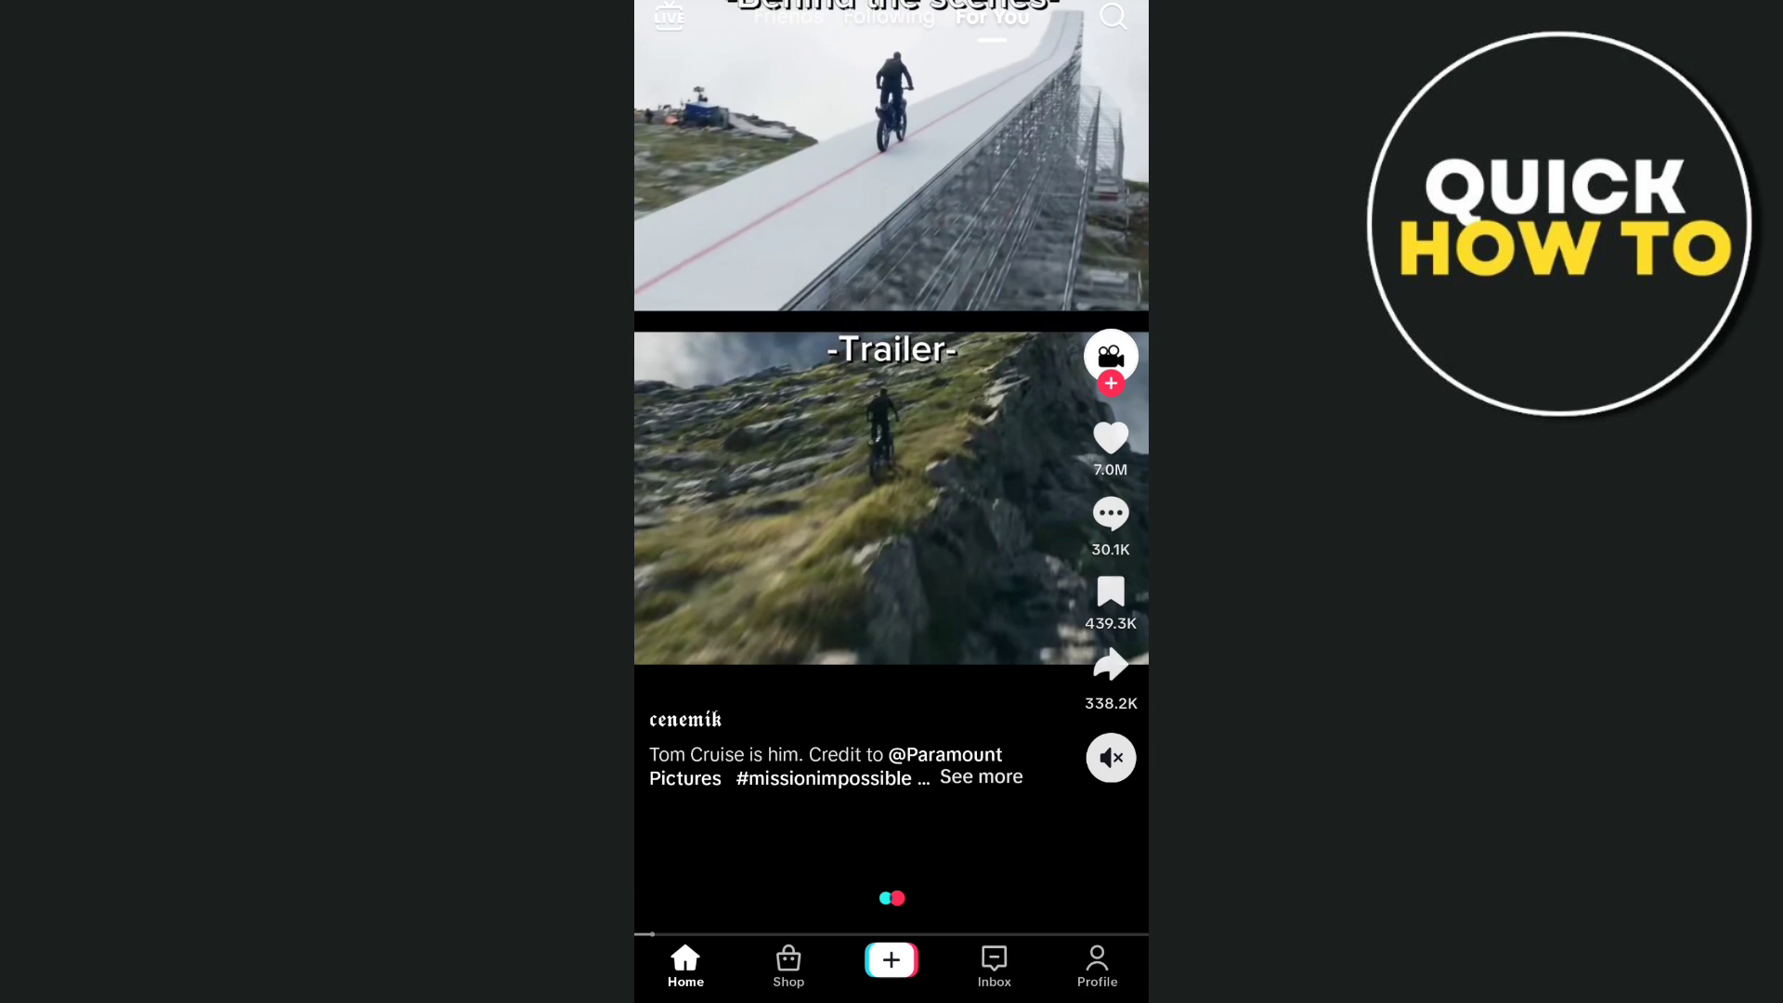
- From a TikTok video, send the 'Scream Poster | 2 pics' template into CapCut's preview
scroll("up", 3)
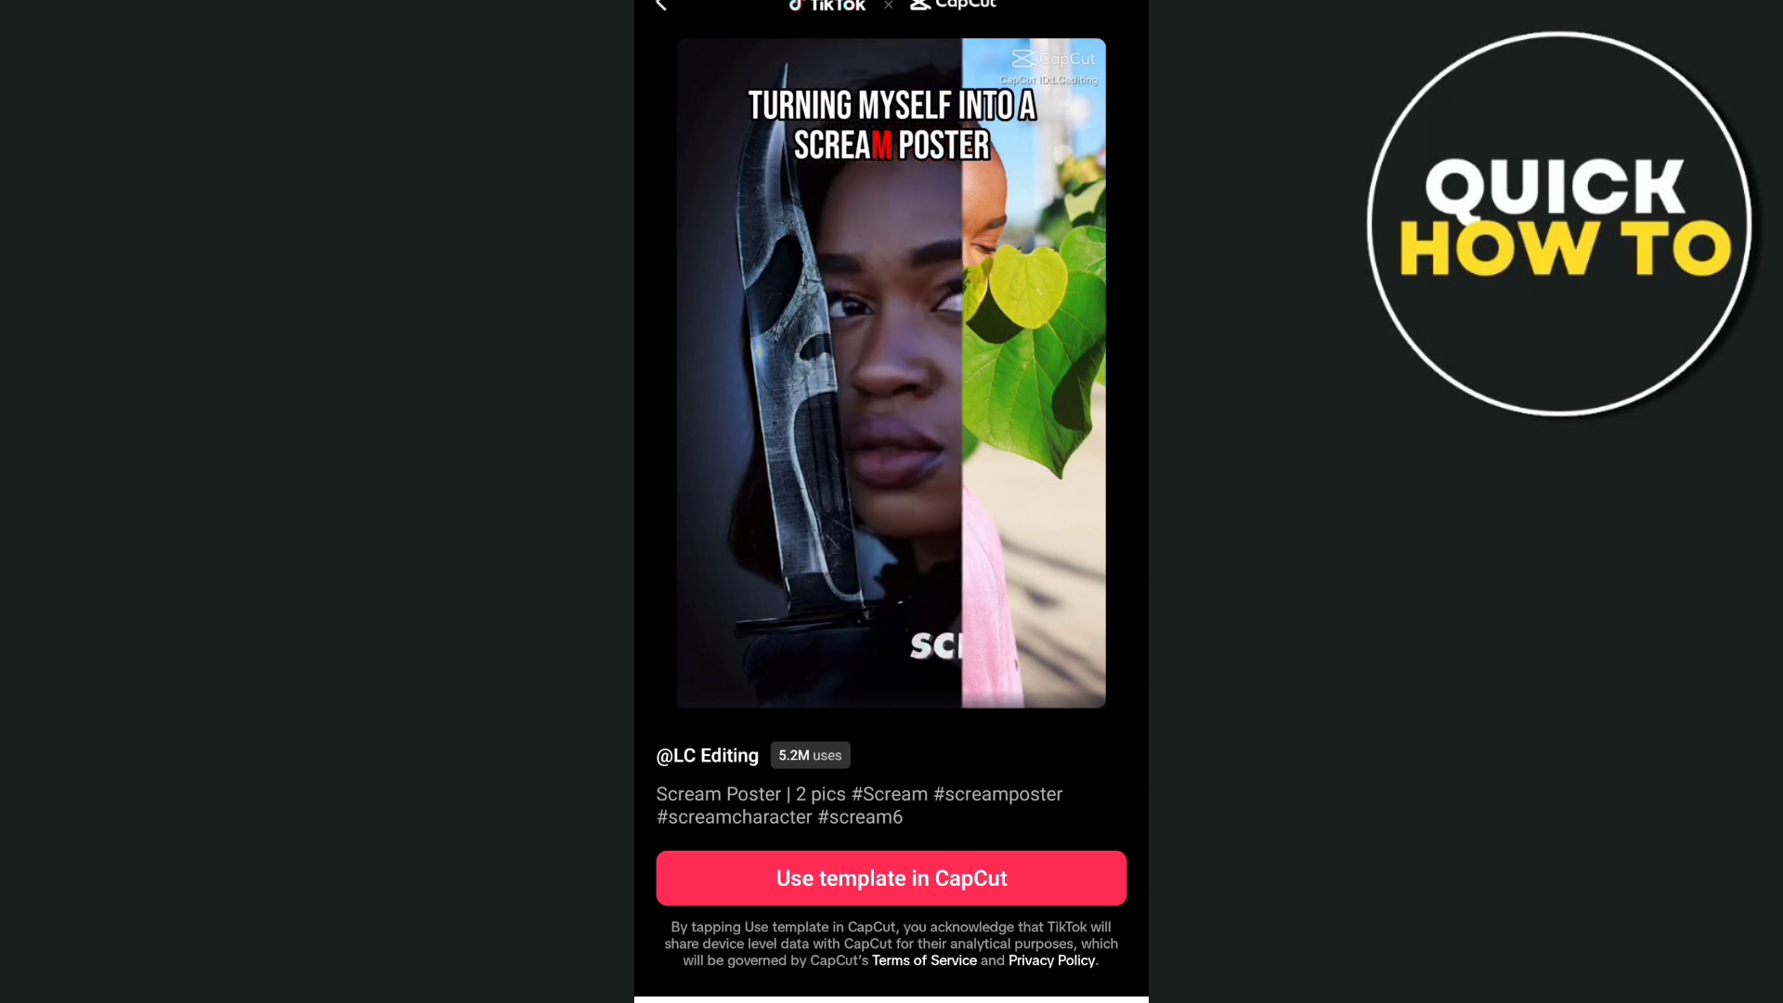
left_click(890, 879)
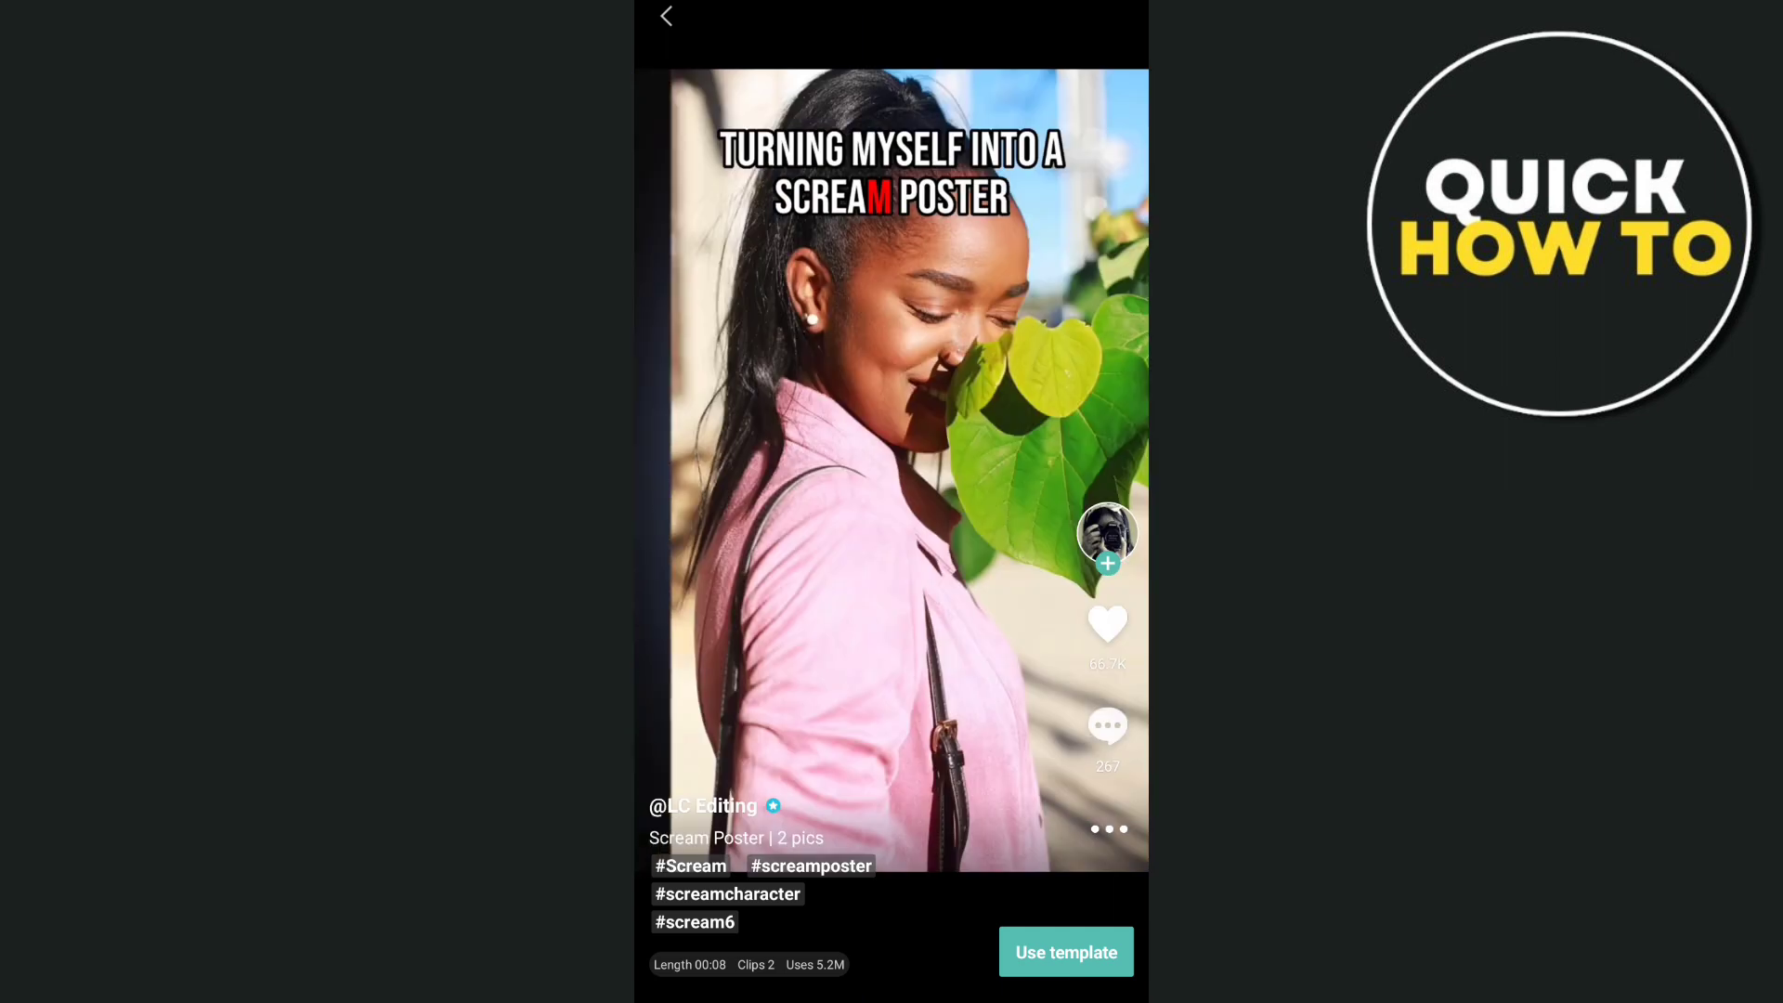
- Return to Discover and bring up the template search with trending searches listed
left_click(667, 17)
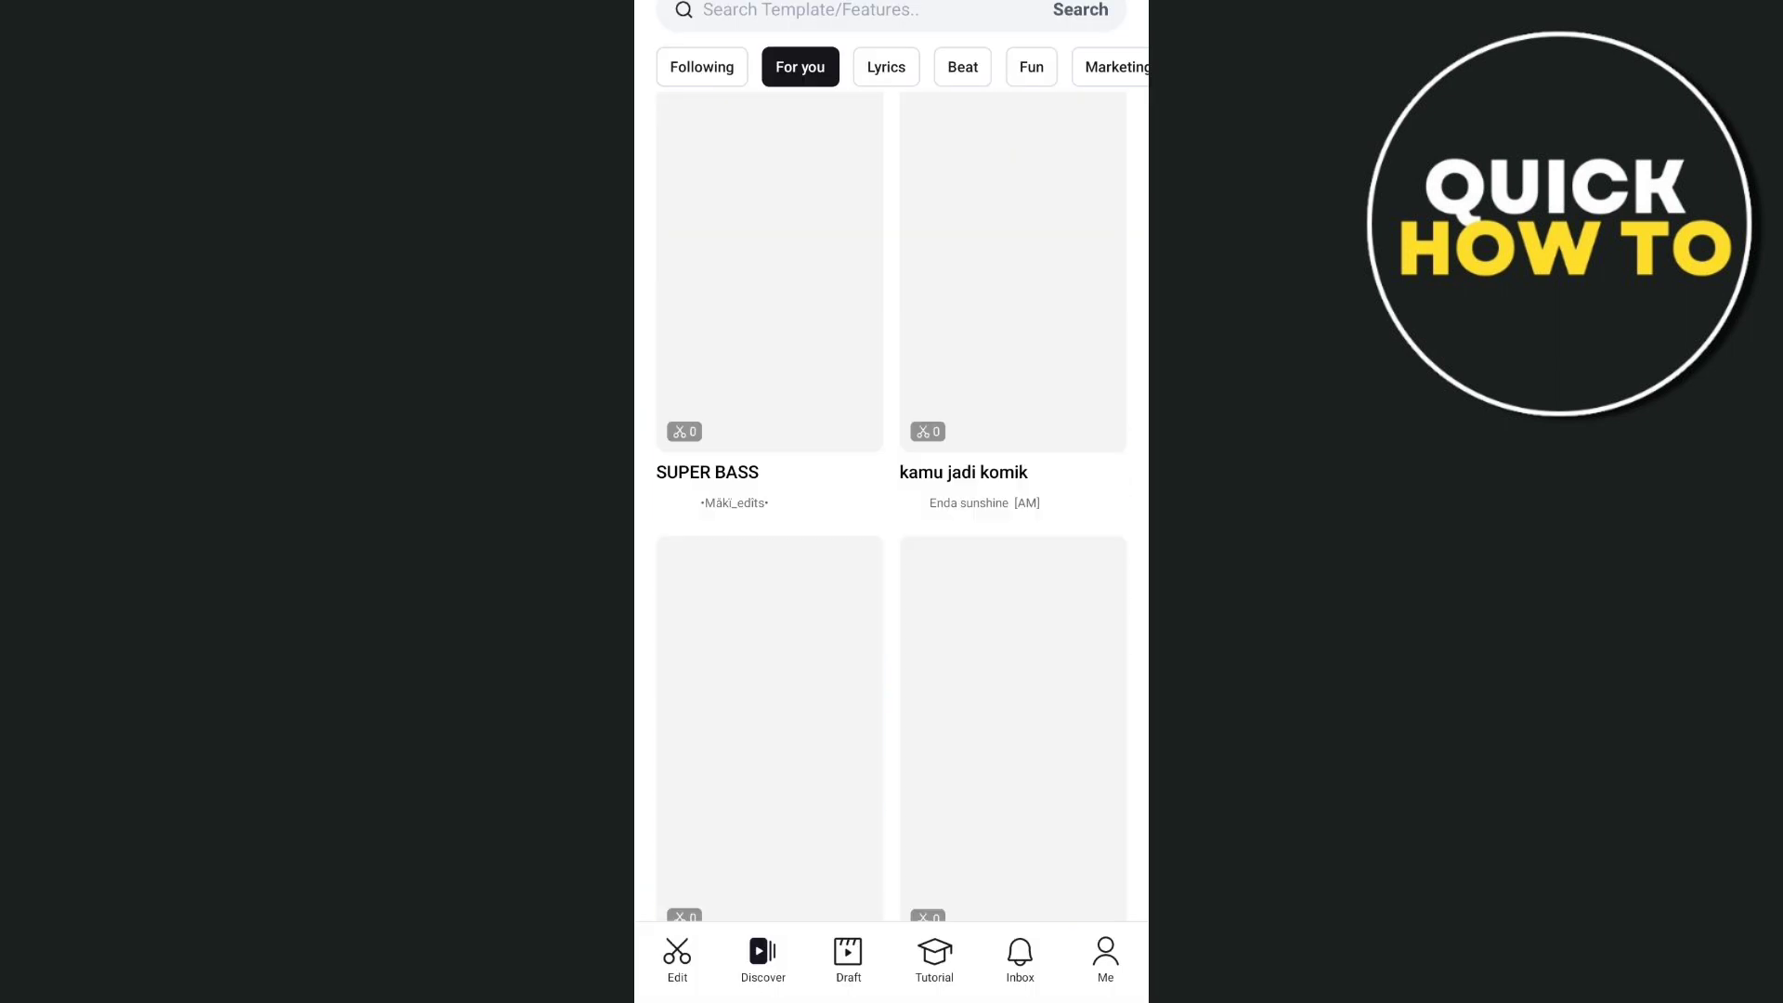
scroll("up", 3)
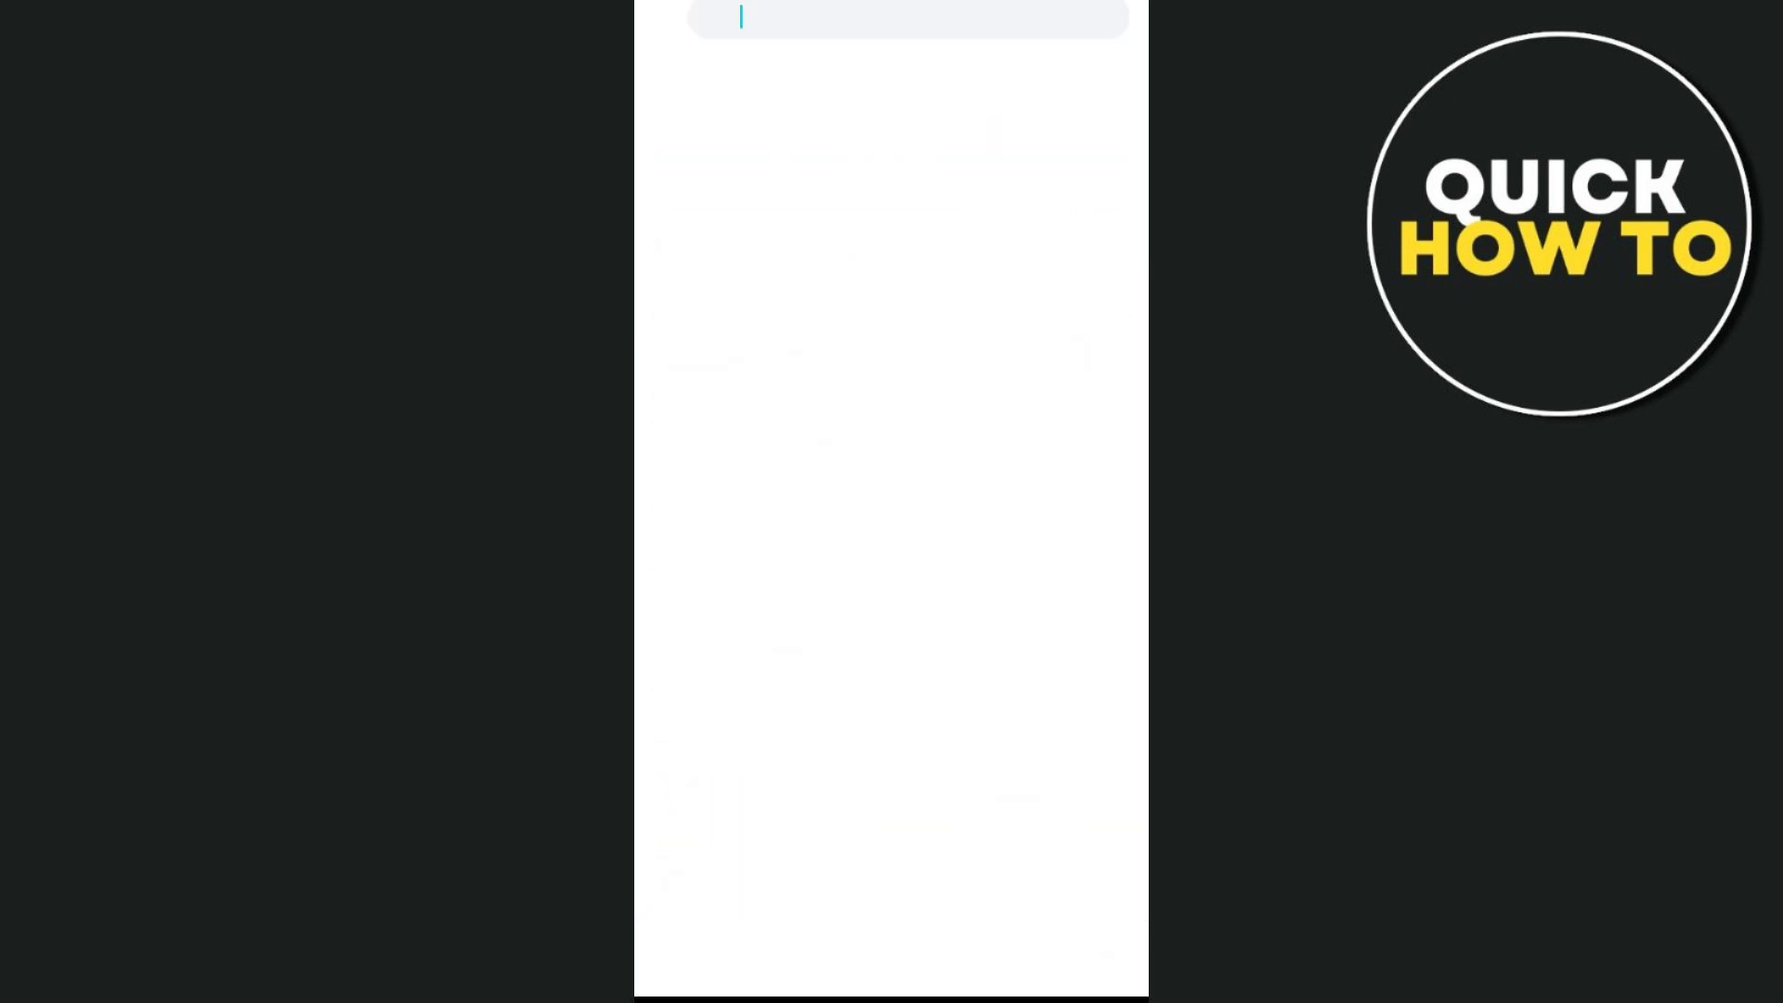
left_click(910, 17)
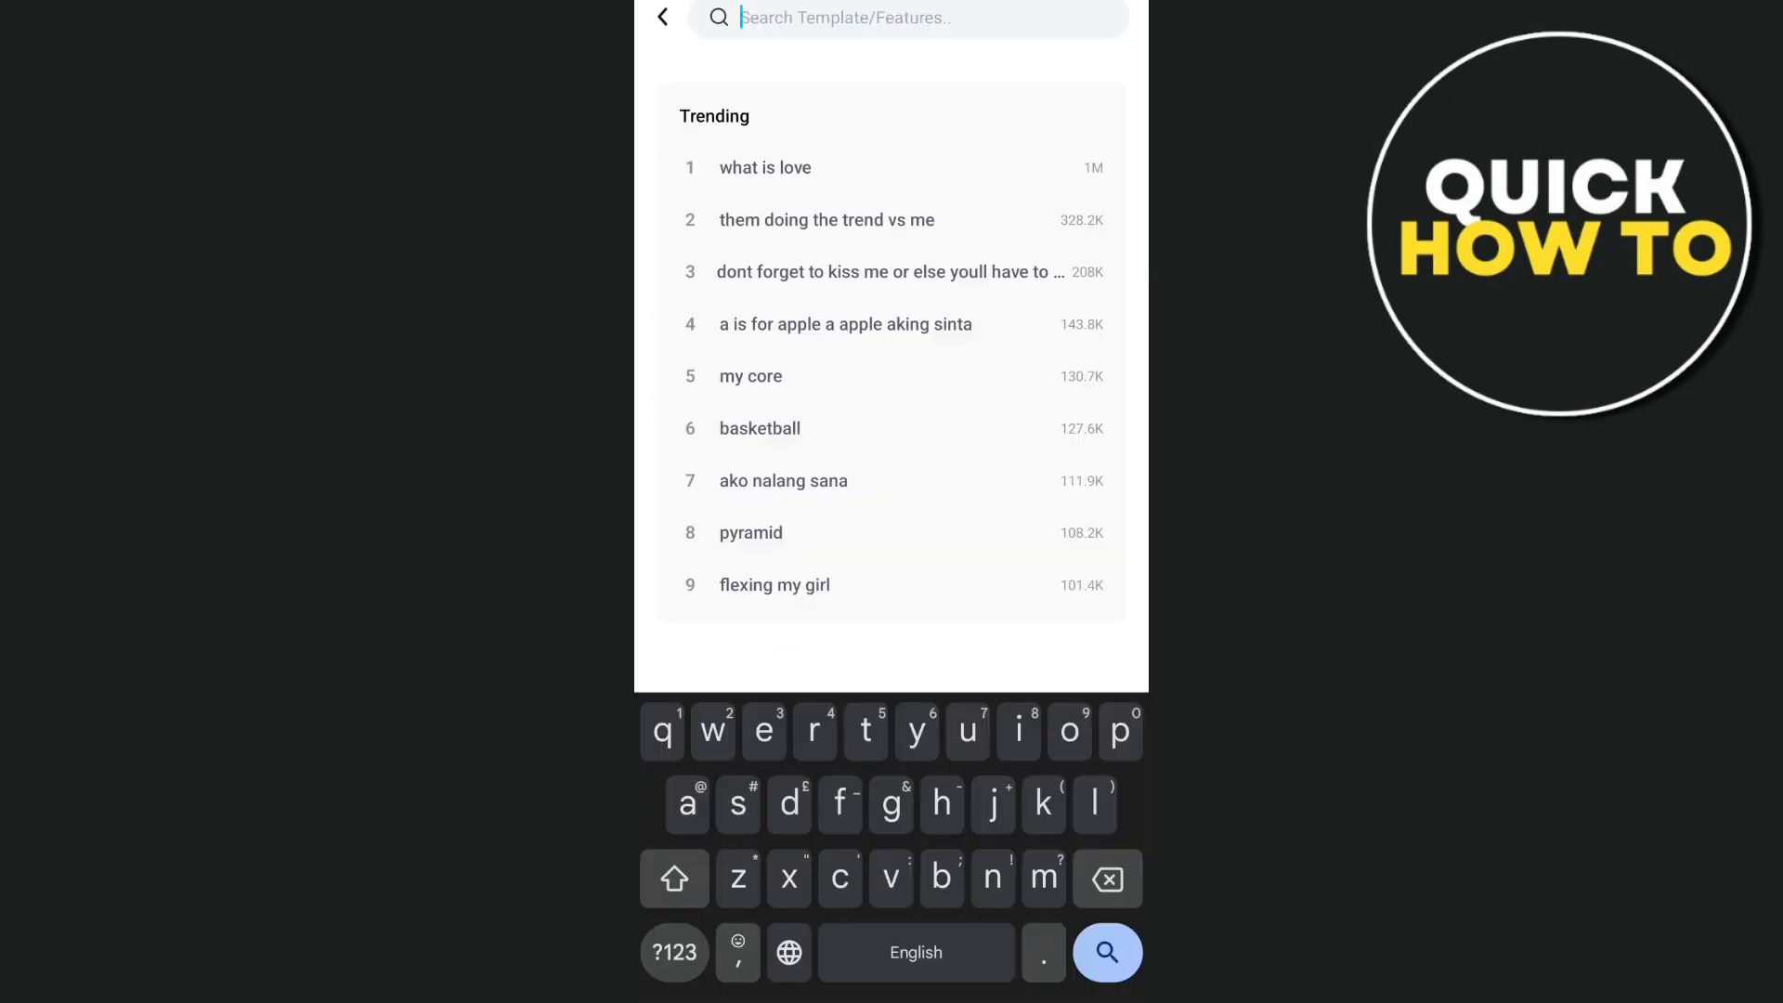